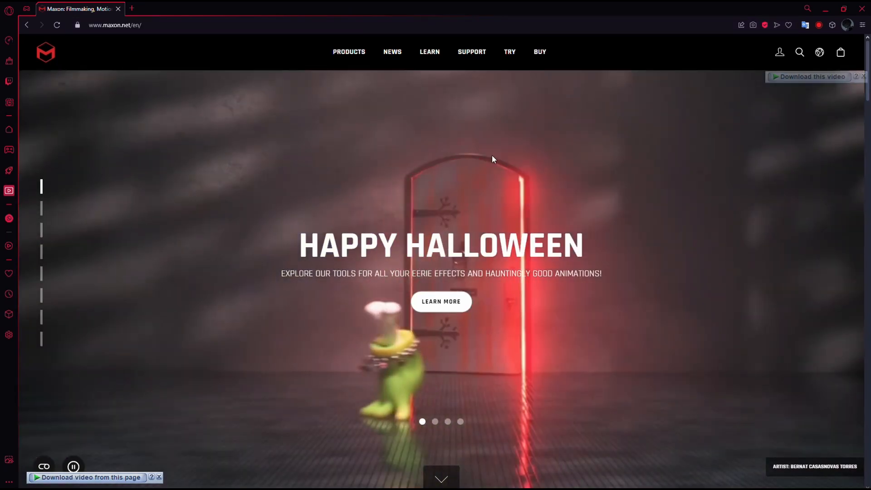
mouse_move(509, 52)
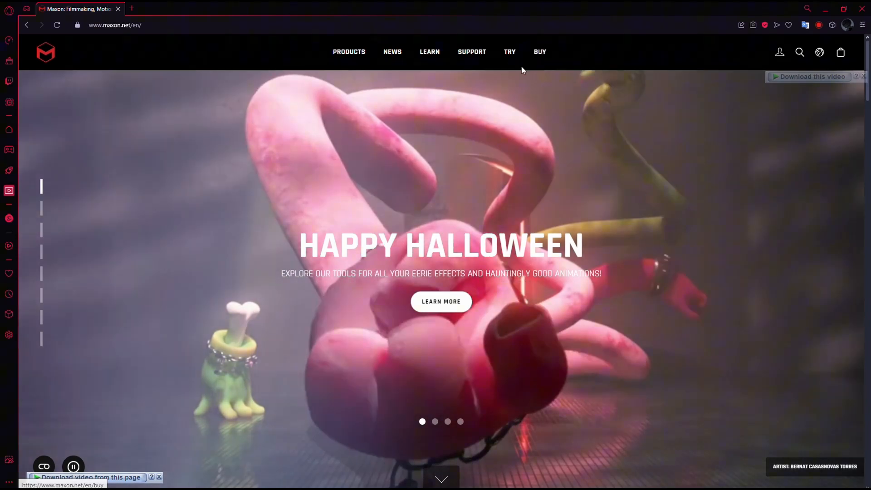
- Go to the Maxon Trial Downloads page via TRY in the top navigation
left_click(509, 52)
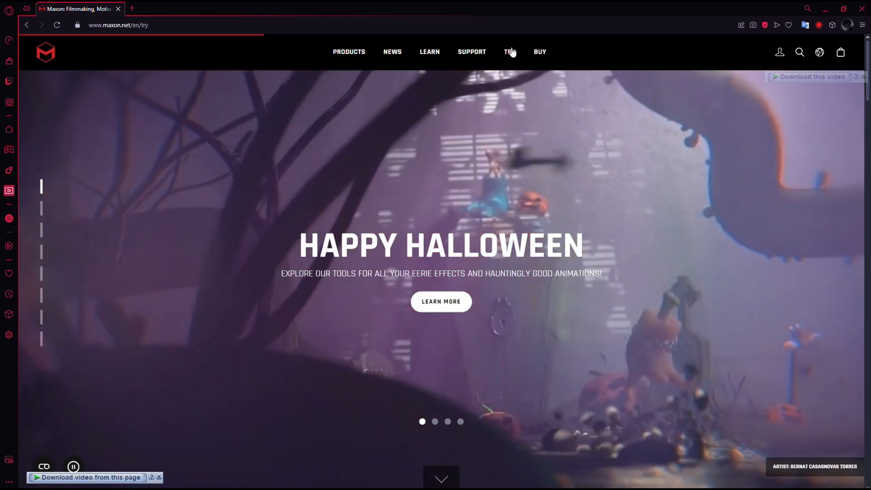
left_click(509, 52)
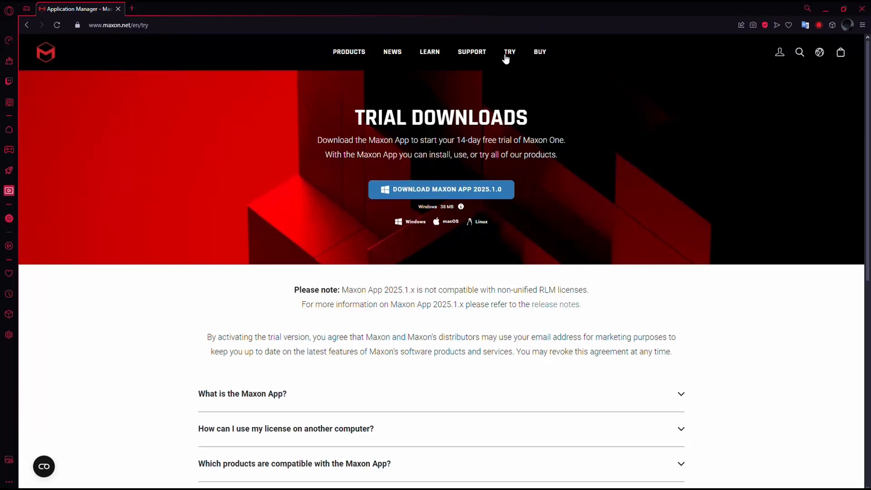
- Scroll to the bottom of the trial page toward More Installers and Downloads
double_click(442, 117)
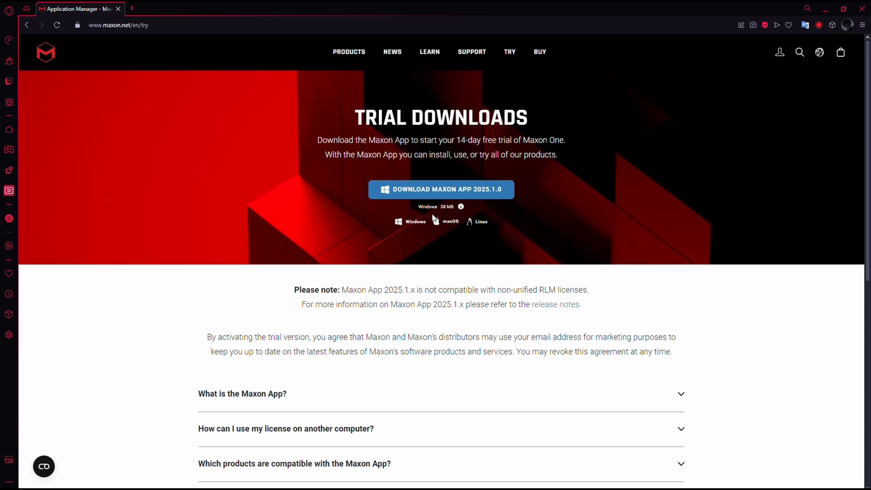
mouse_move(611, 261)
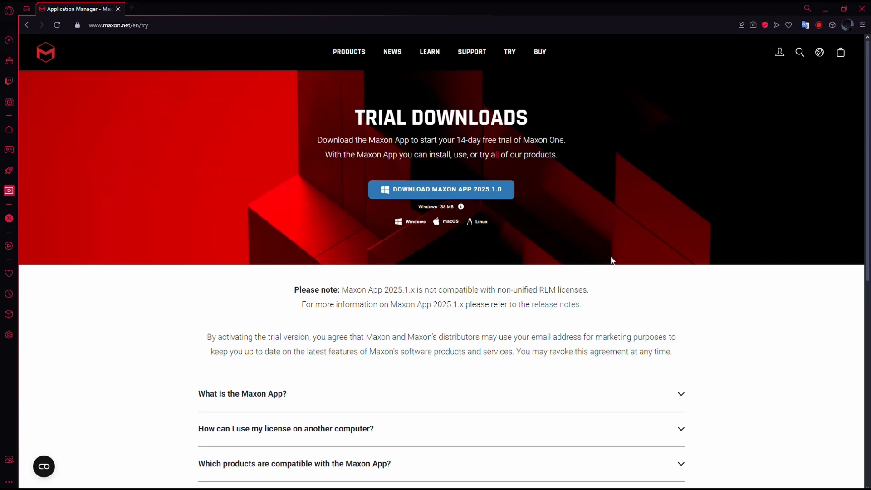
scroll("down", 3)
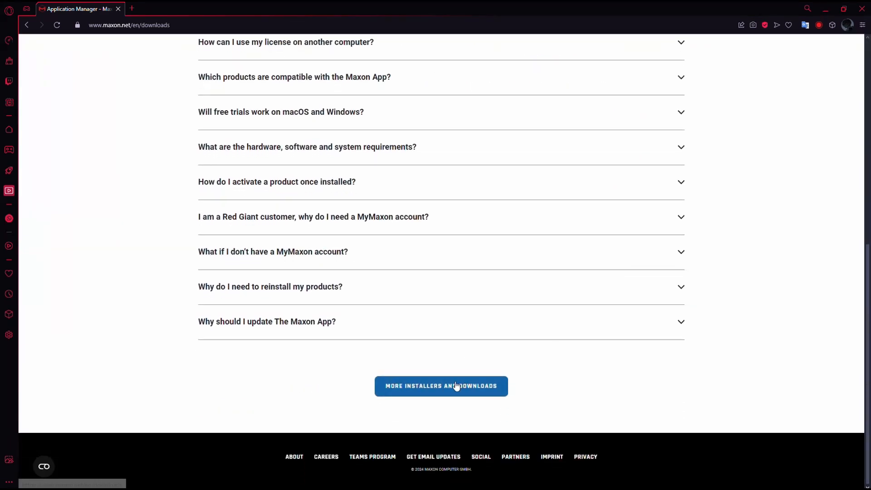
- From all installers, under Red Giant start the Universe 2025.0.0 Windows download
left_click(441, 387)
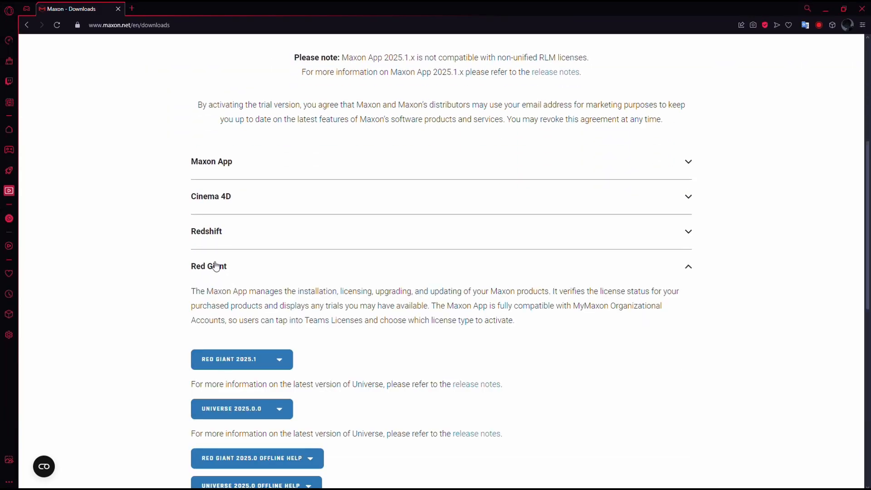
scroll("down", 3)
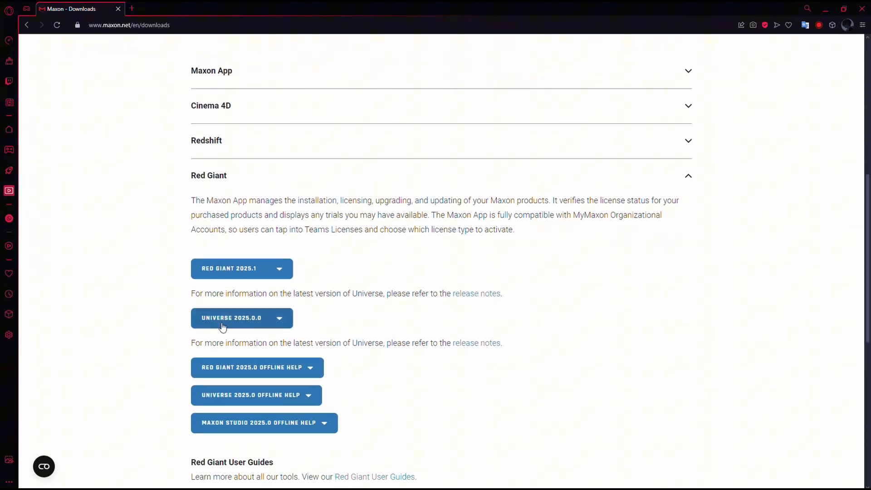
left_click(241, 318)
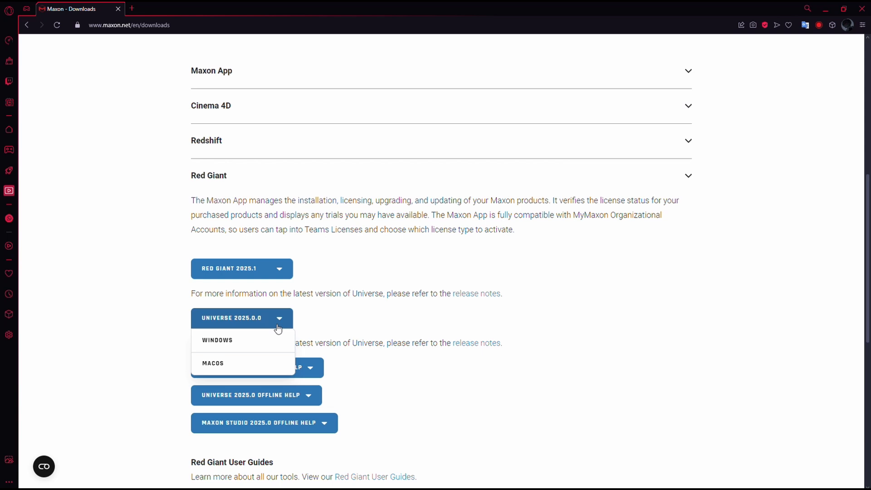
mouse_move(272, 307)
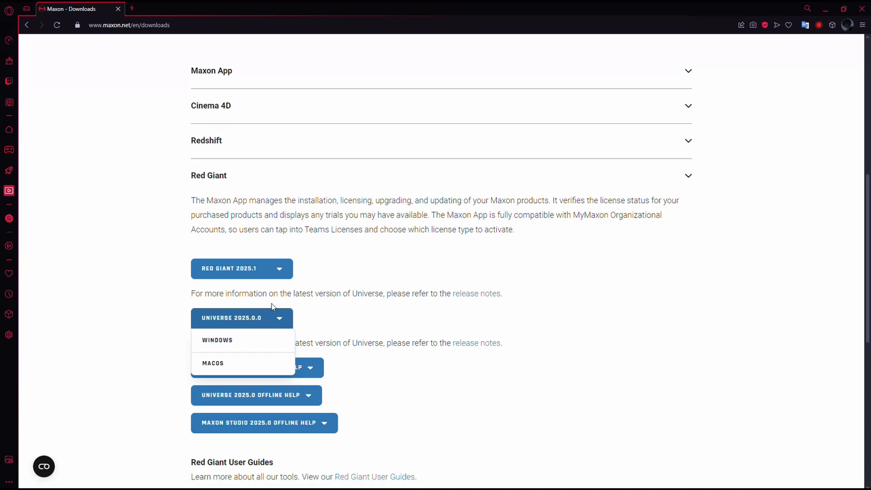
left_click(217, 340)
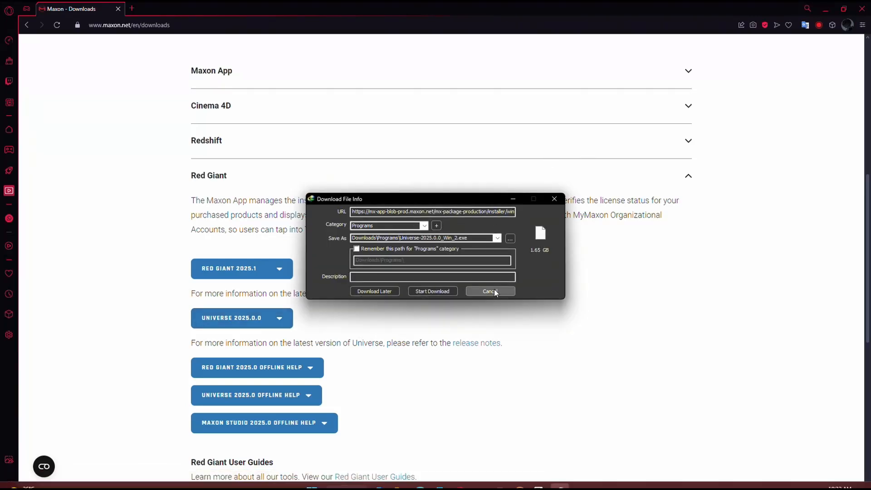
mouse_move(509, 311)
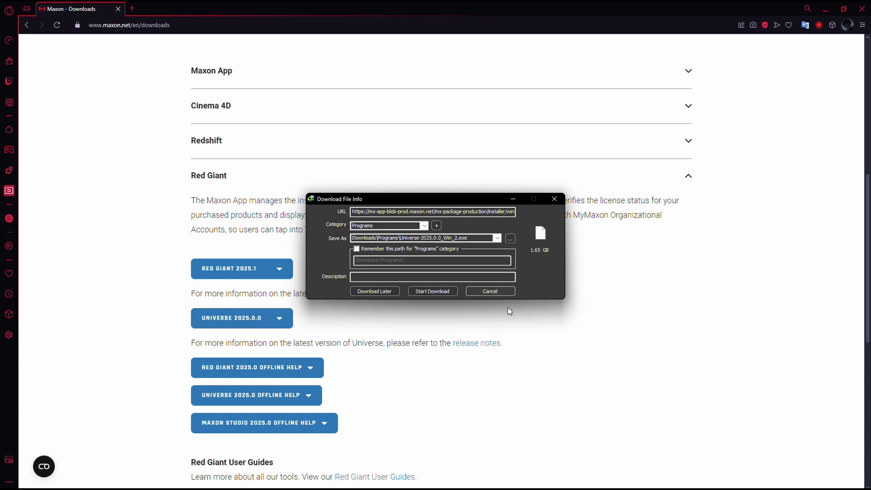
- Cancel Internet Download Manager's capture of the installer and dismiss its notice
left_click(489, 291)
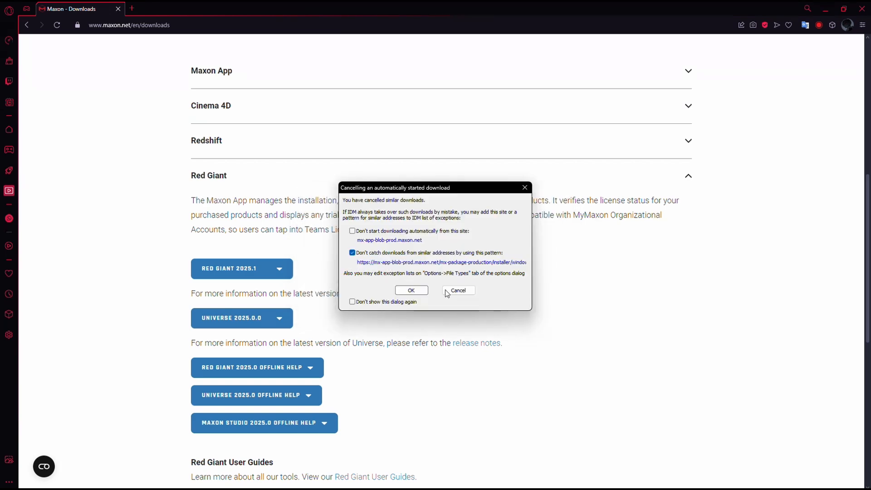
left_click(458, 291)
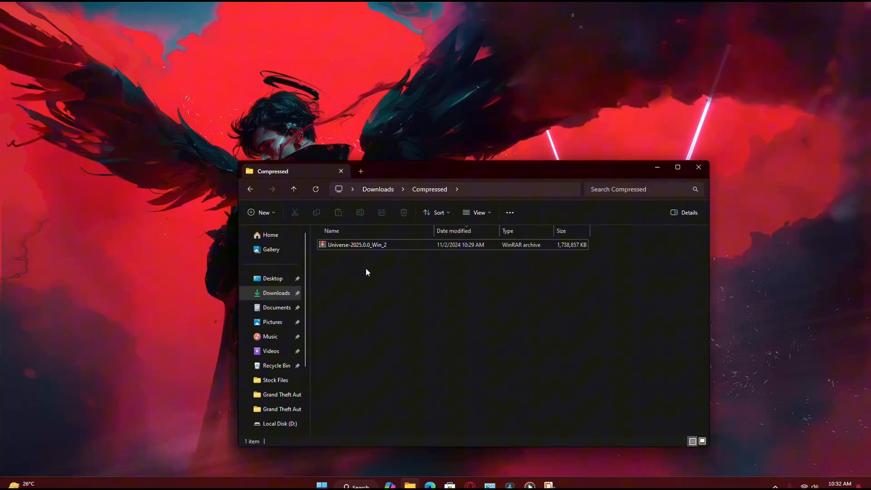
- Extract the Universe-2025.0.0_Win_2 archive and launch the installer application inside it
left_click(356, 245)
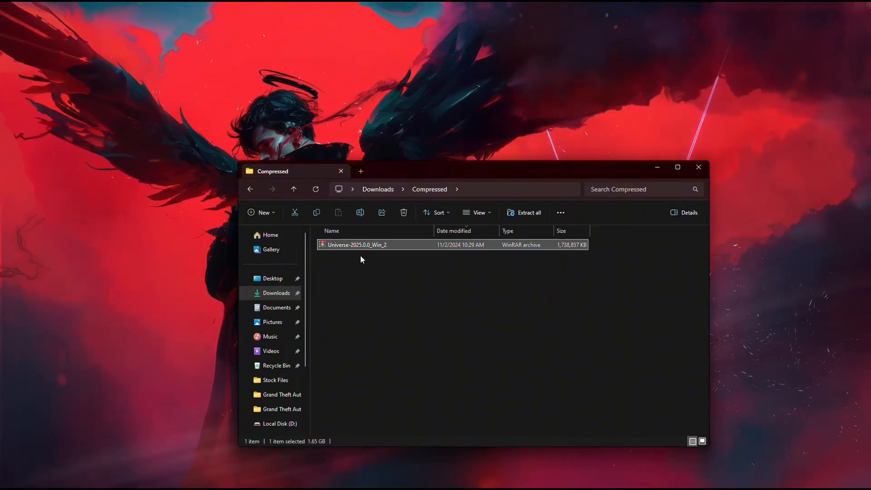
right_click(355, 245)
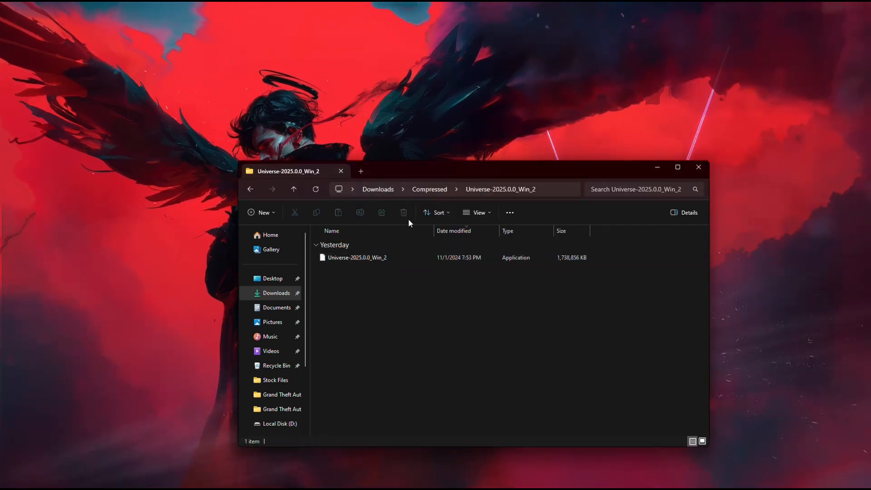
left_click(357, 257)
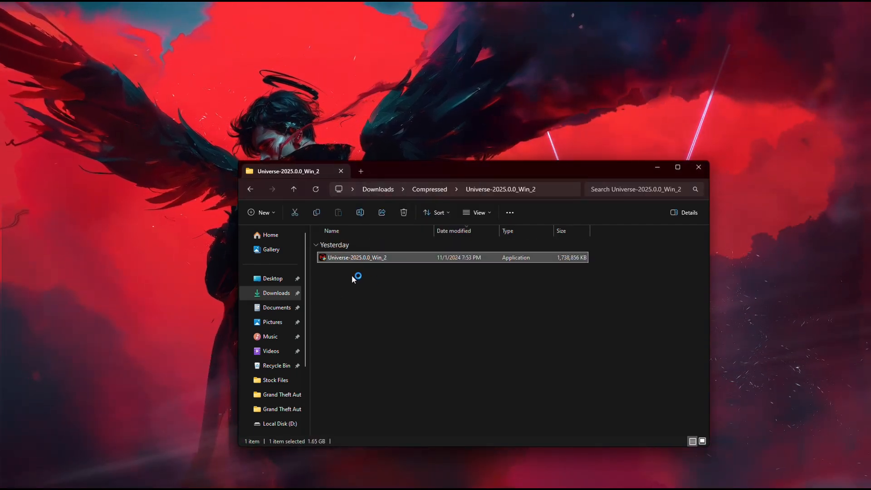
mouse_move(374, 319)
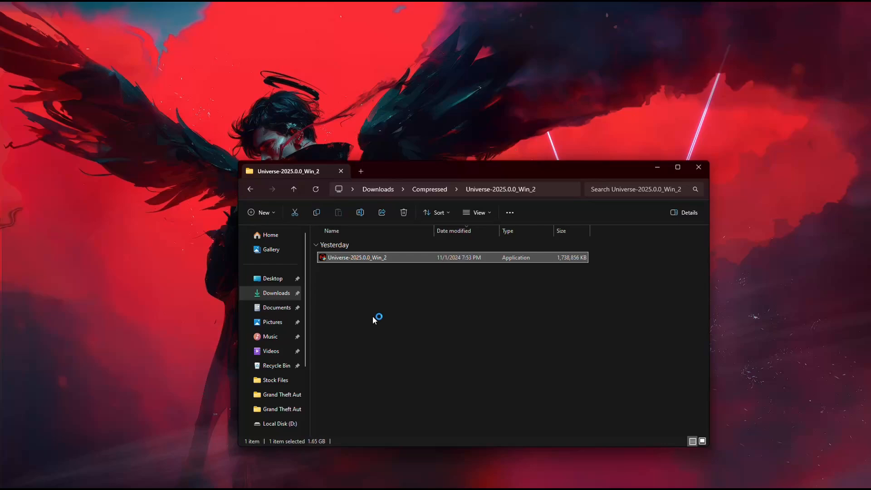
mouse_move(659, 170)
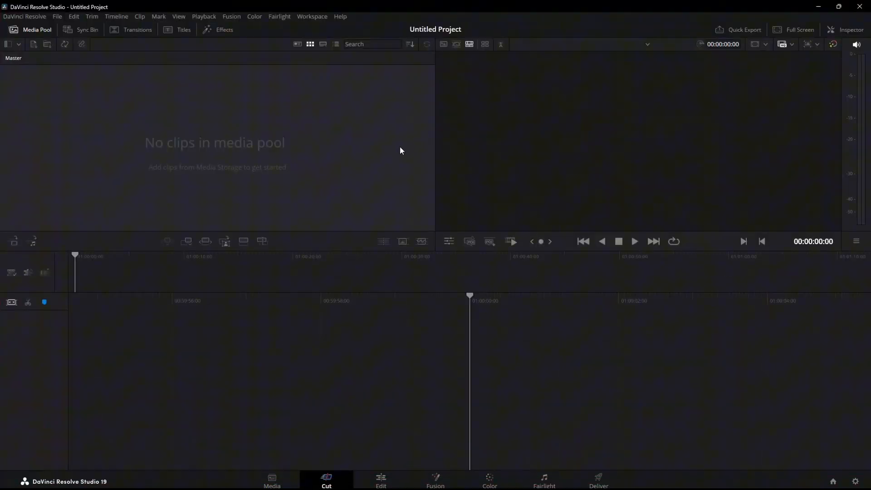
mouse_move(397, 202)
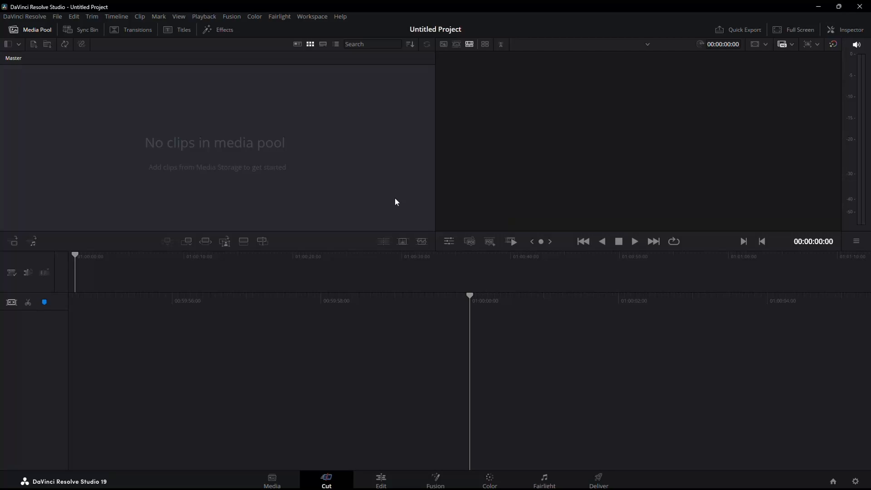
- Show the DaVinci Resolve application menu with About and Preferences entries
left_click(24, 16)
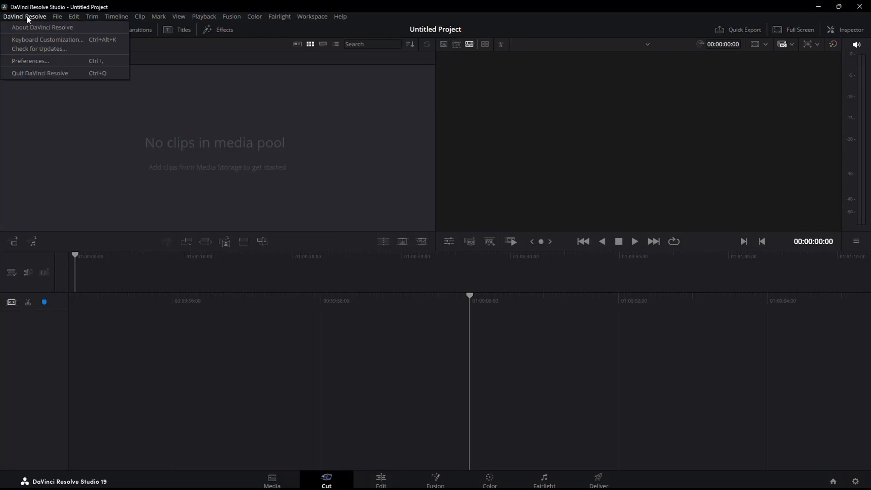
mouse_move(31, 61)
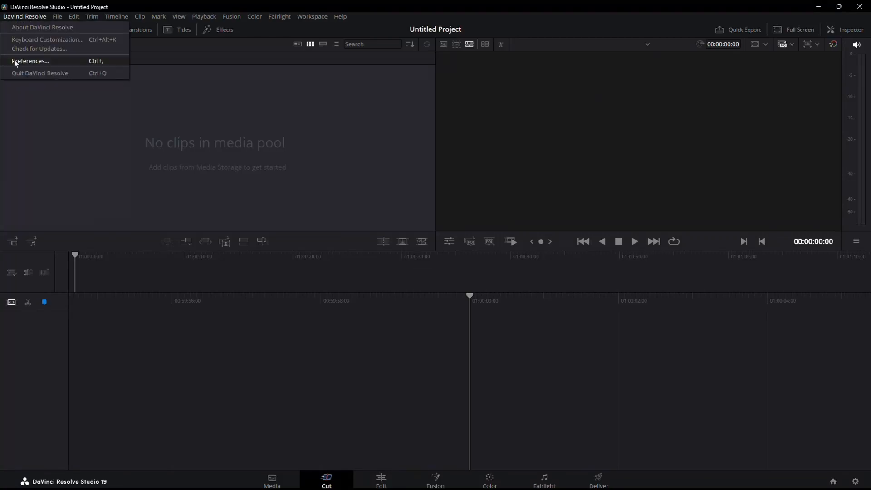
- Open Preferences on Video Plugins, listing the Universe OFX bundles
left_click(30, 61)
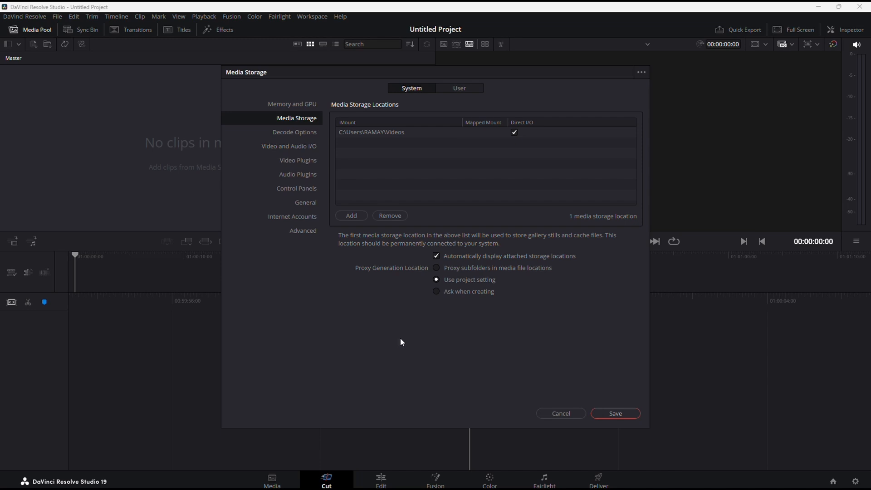
mouse_move(361, 190)
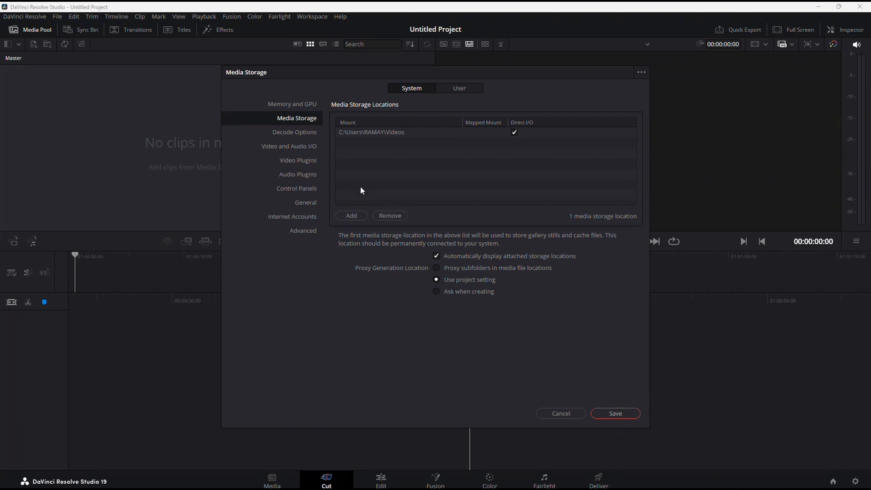
mouse_move(380, 94)
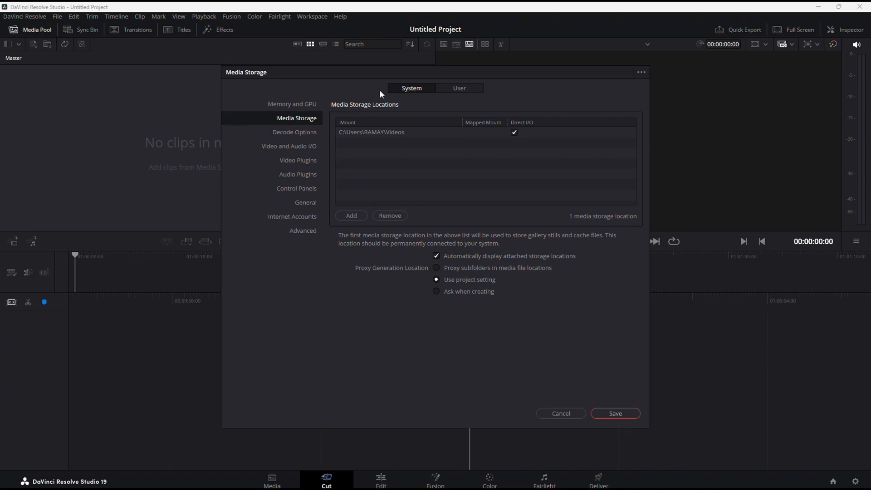
left_click(298, 160)
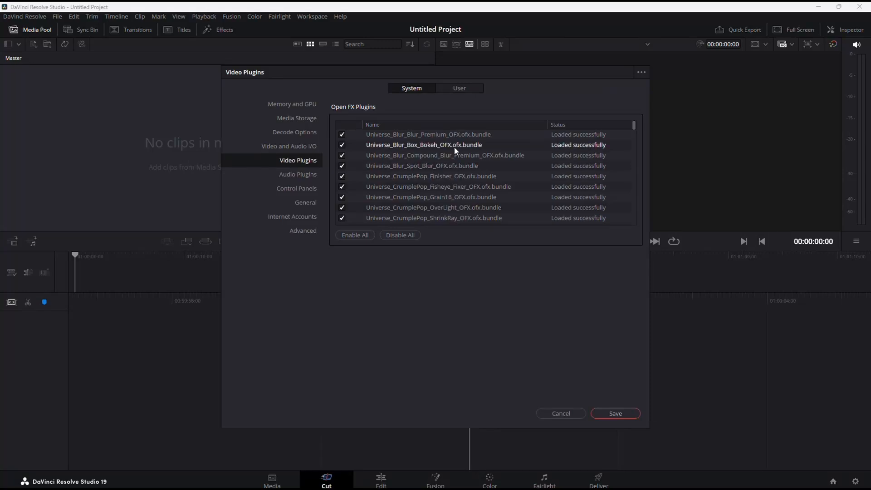
- Scroll through the Open FX Plugins list confirming all Universe plugins loaded successfully
scroll("down", 3)
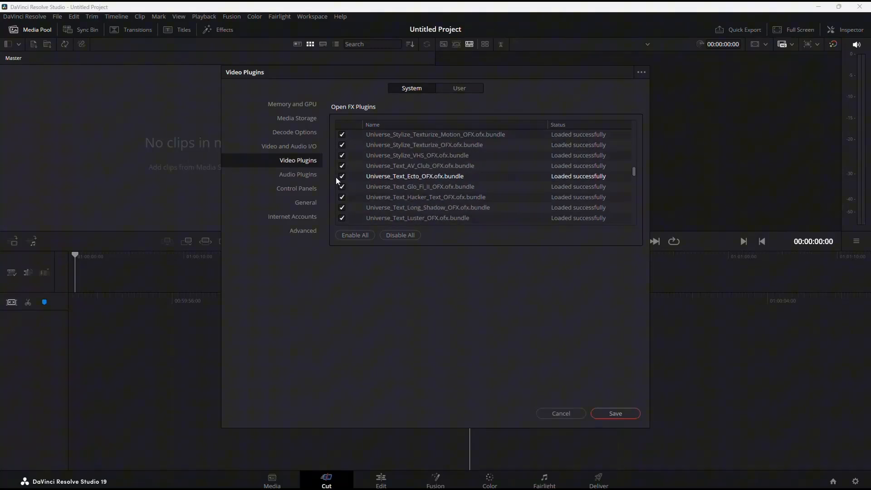
scroll("down", 3)
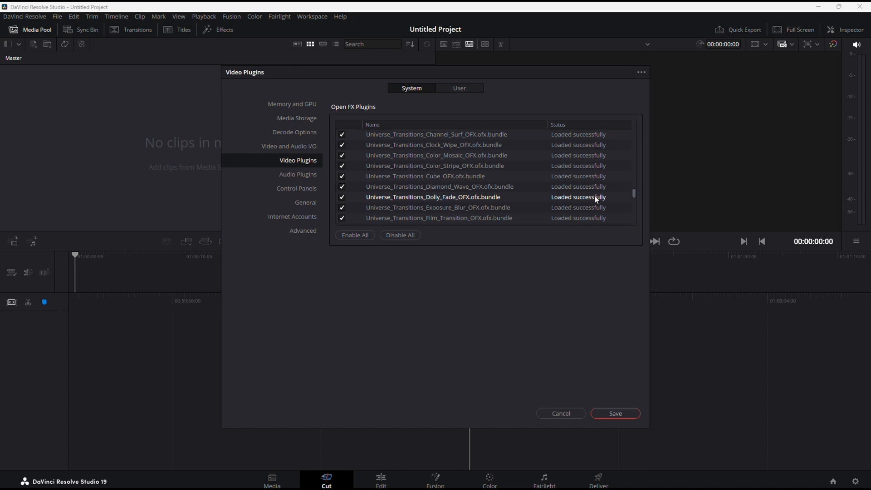
scroll("down", 3)
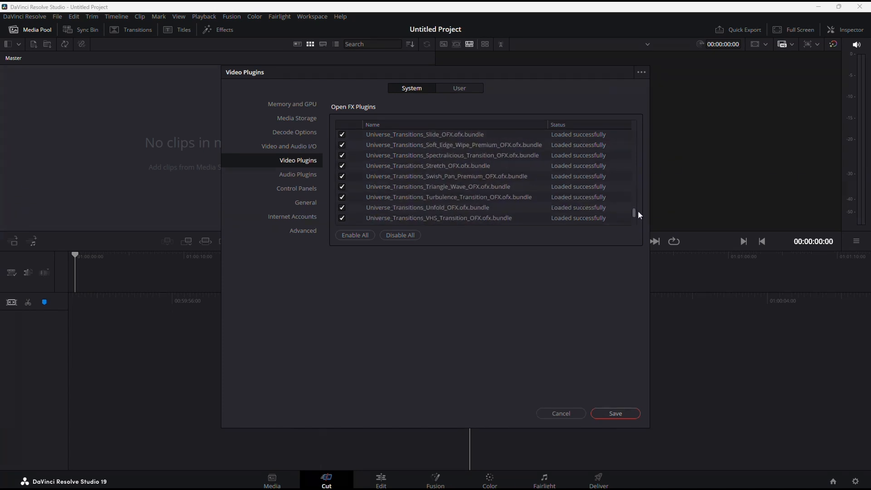
scroll("up", 3)
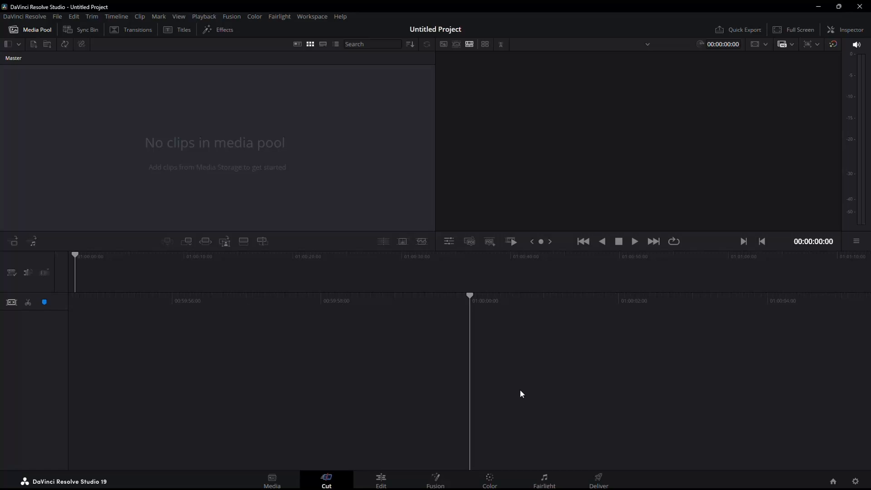
mouse_move(500, 384)
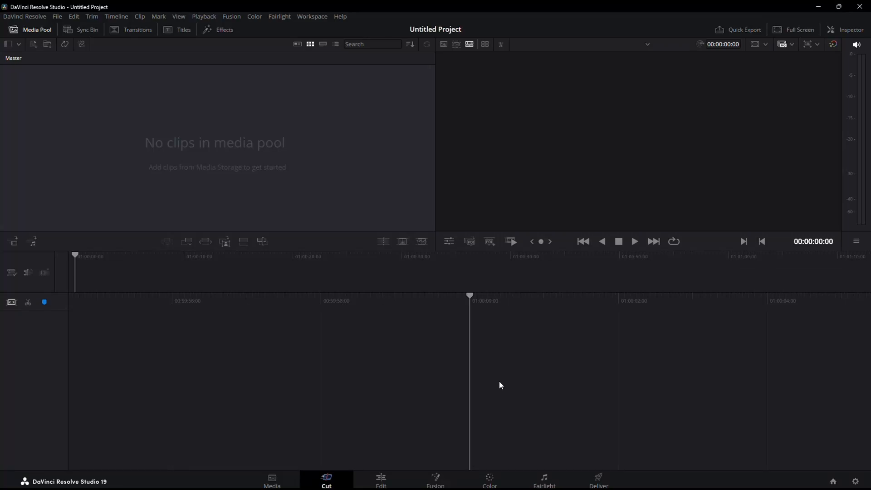